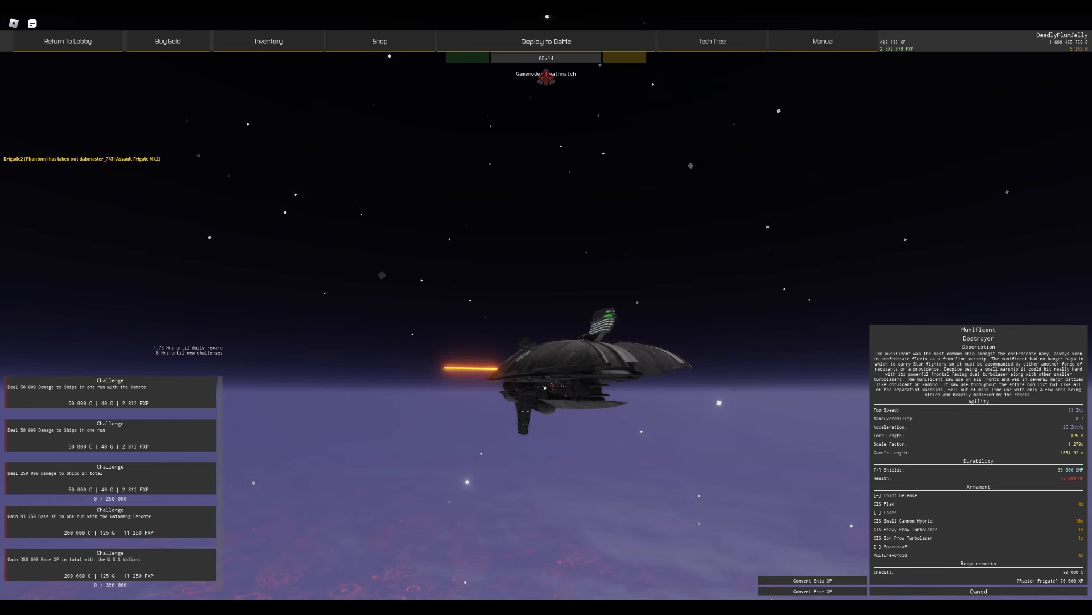
Step: Locate the Munificent destroyer in the Star Wars tech tree and return to its ship view
{"action": "left_click", "coordinate": [712, 40]}
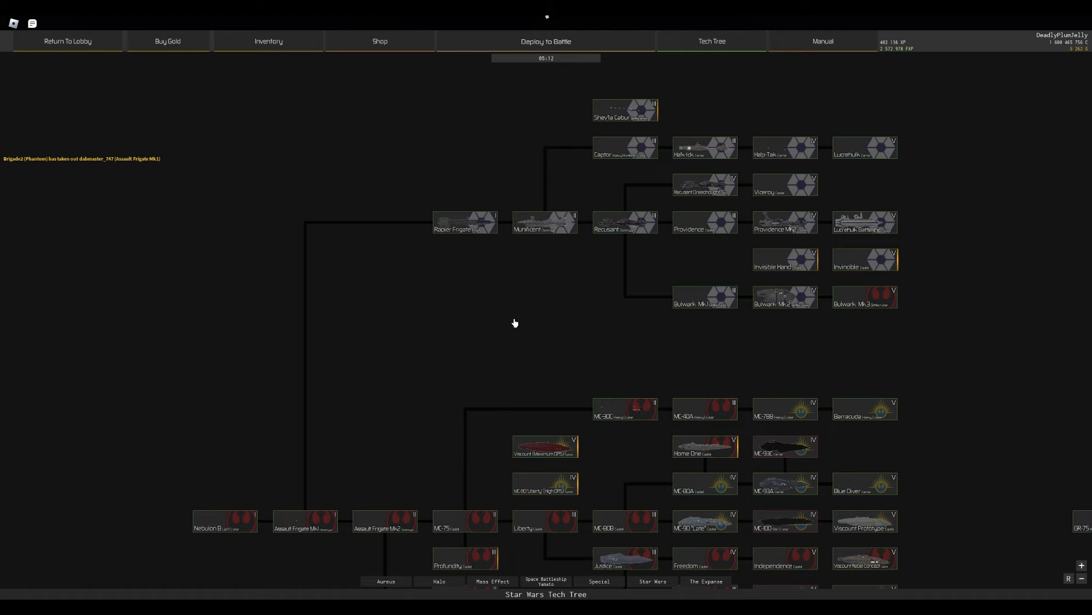
{"action": "scroll", "scroll_direction": "down", "scroll_amount": 3}
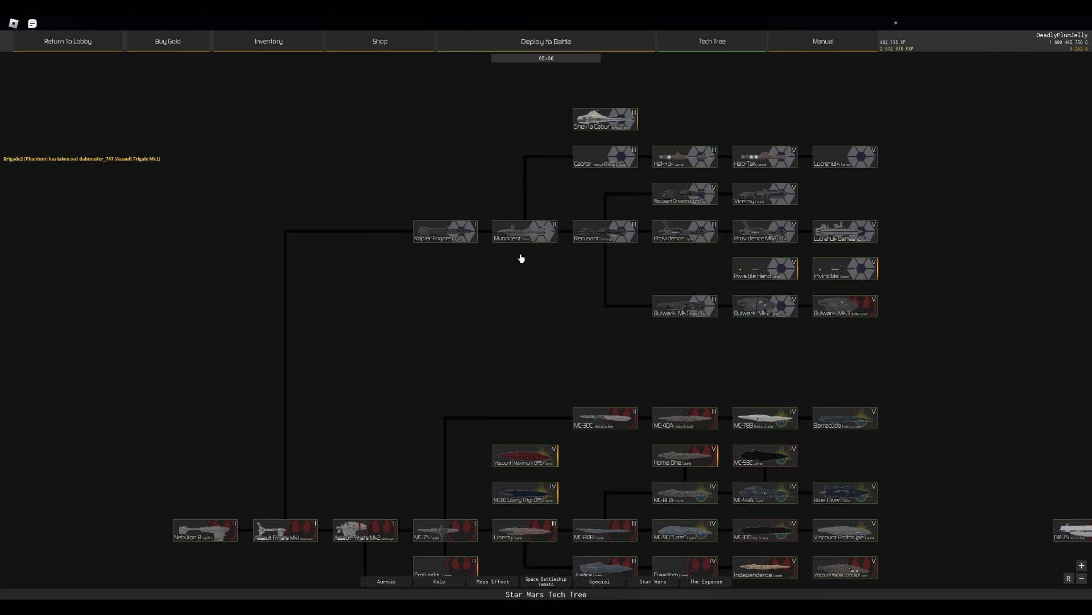
{"action": "mouse_move", "coordinate": [648, 238]}
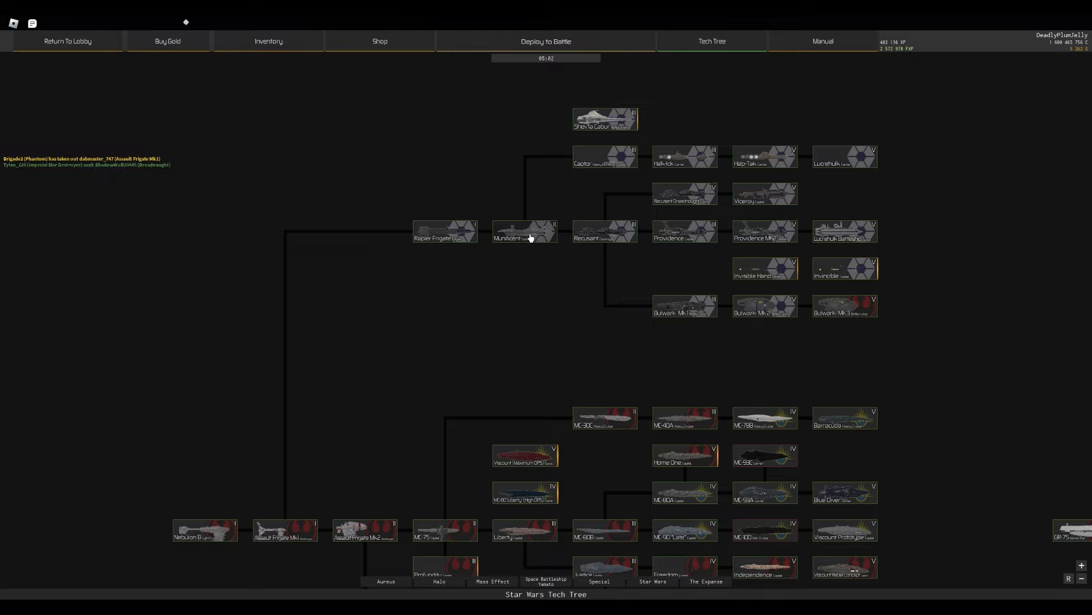
{"action": "left_click", "coordinate": [524, 232]}
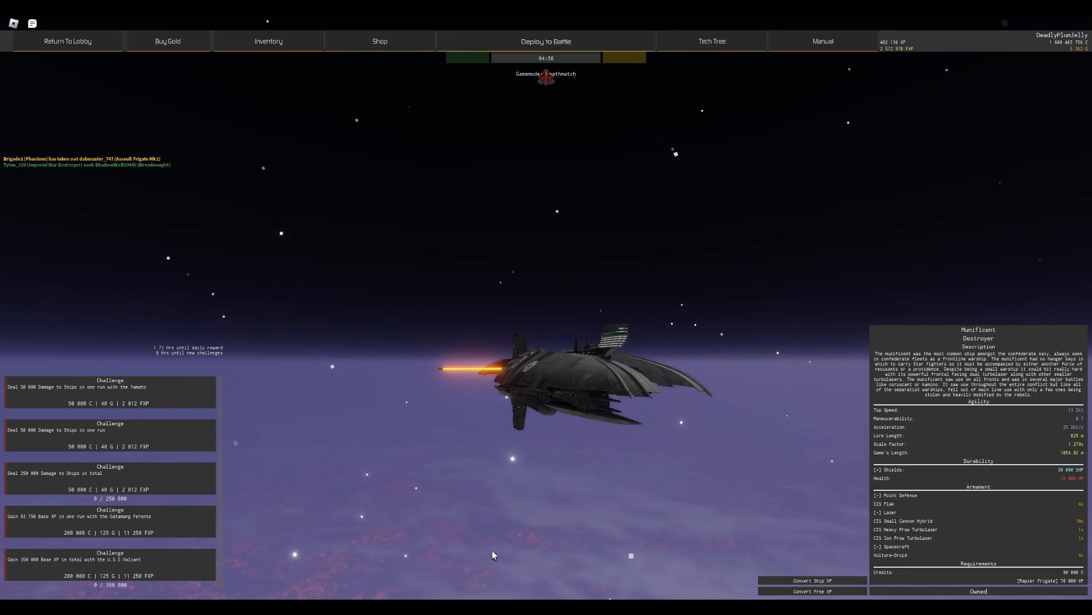
{"action": "mouse_move", "coordinate": [668, 476]}
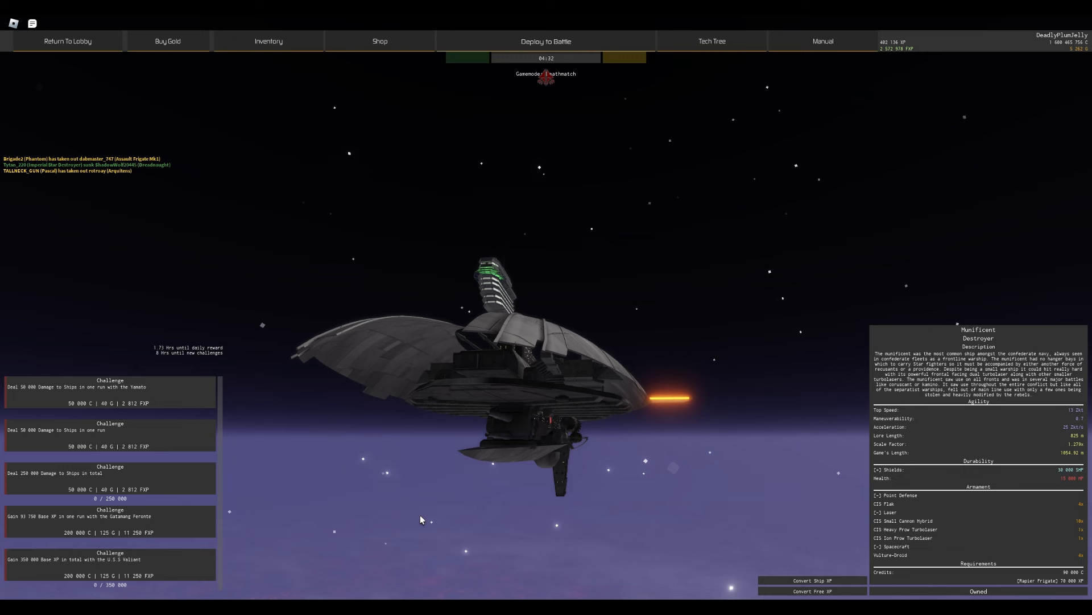
{"action": "mouse_move", "coordinate": [443, 524]}
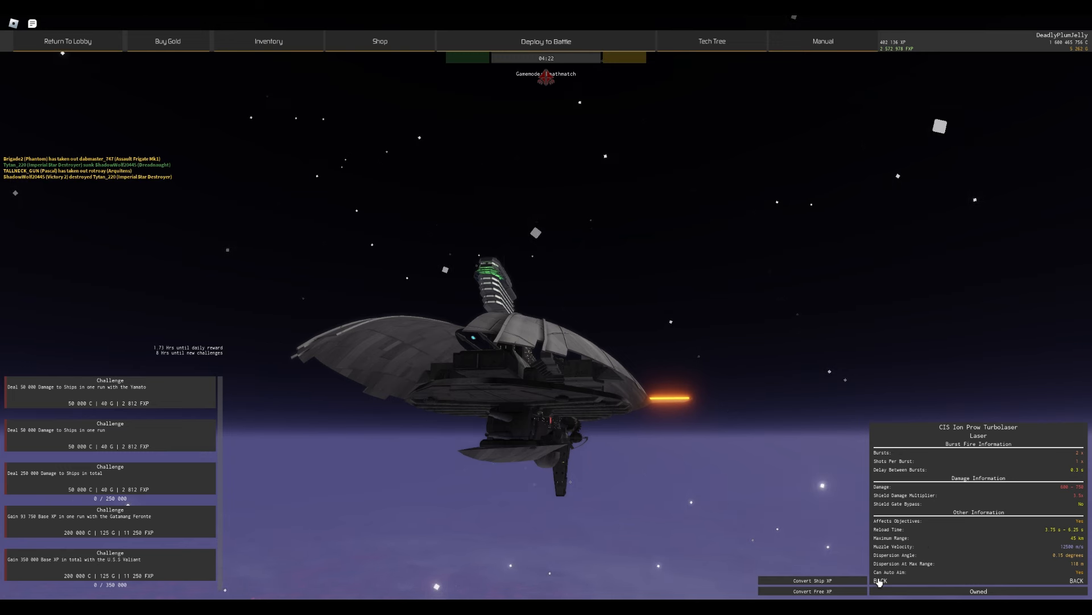
{"action": "left_click", "coordinate": [881, 596]}
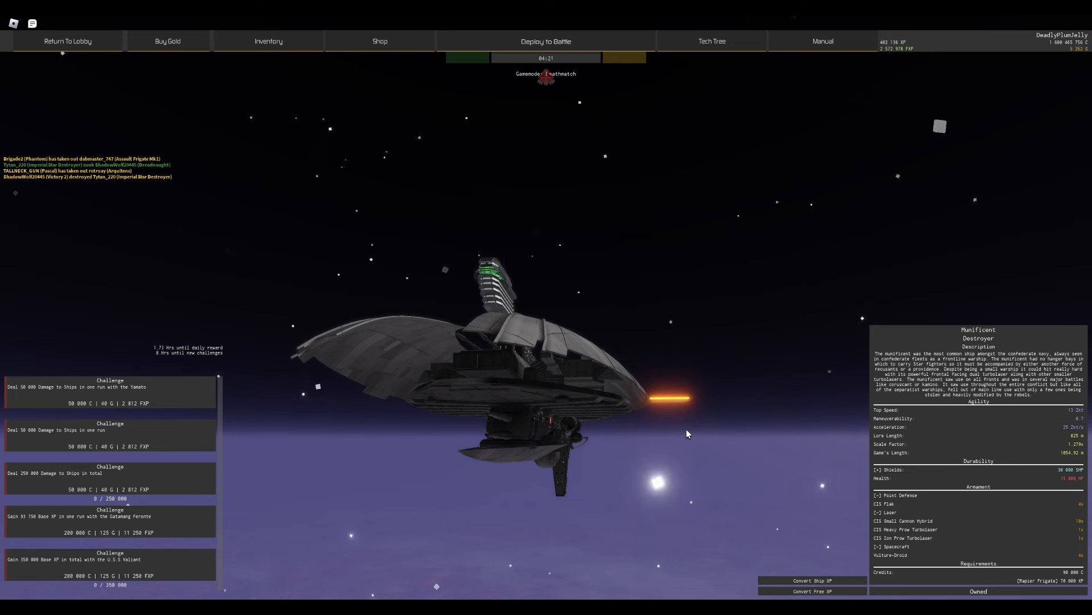
{"action": "mouse_move", "coordinate": [612, 482]}
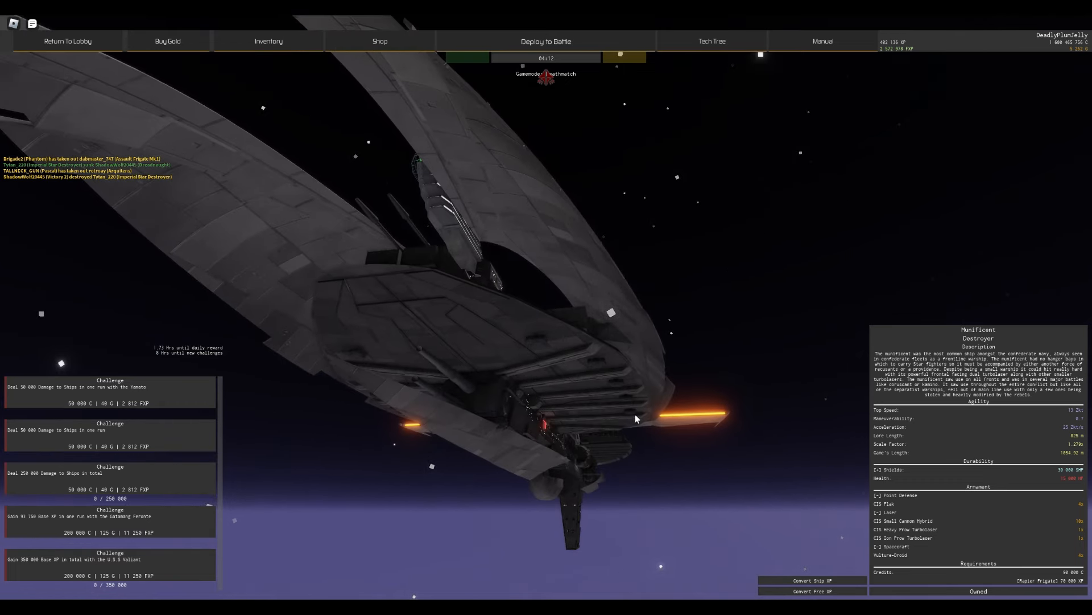
{"action": "mouse_move", "coordinate": [642, 463]}
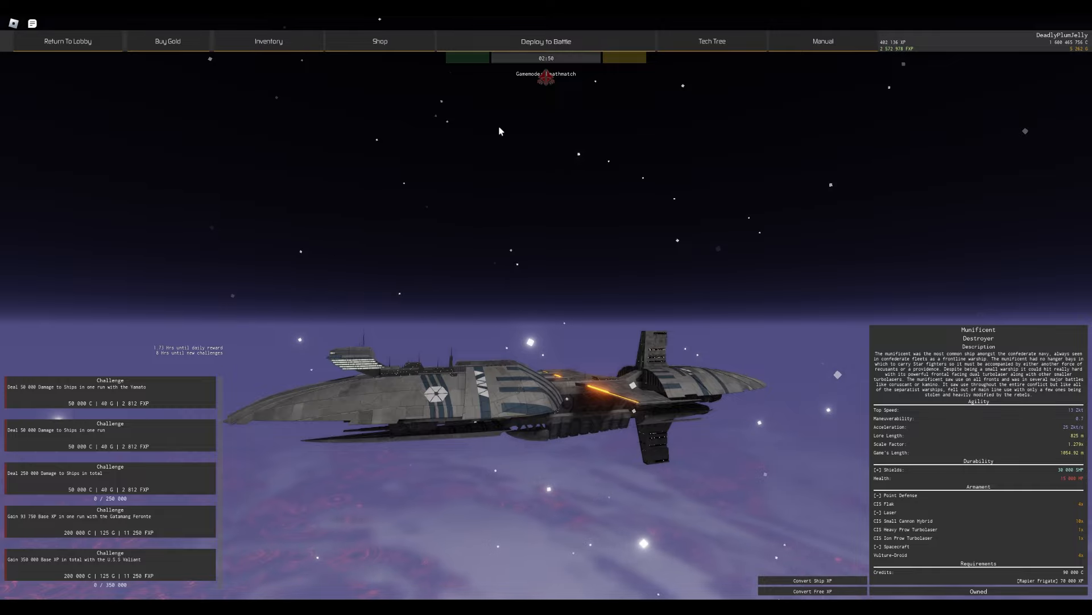
Step: Send 'Ima head out for now' in the battle chat
{"action": "left_click", "coordinate": [546, 41]}
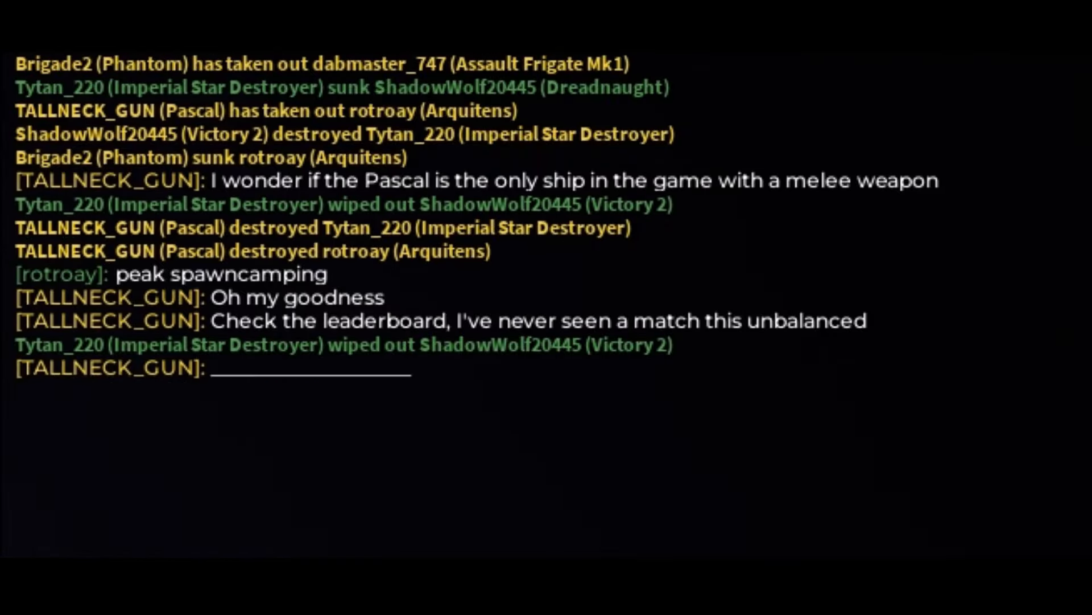
{"action": "type", "text": "Ima head out for now"}
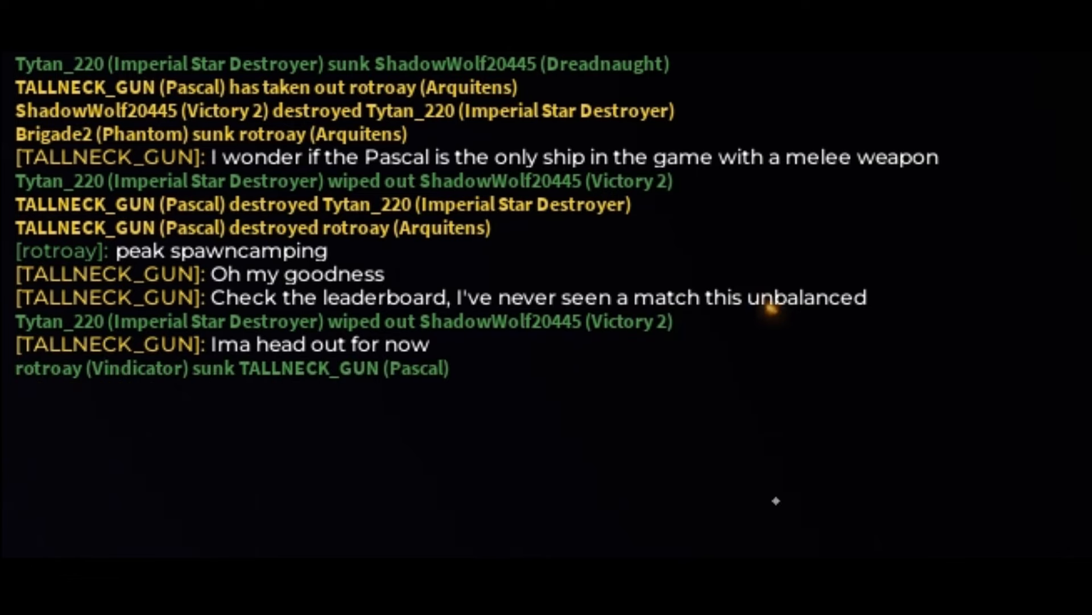